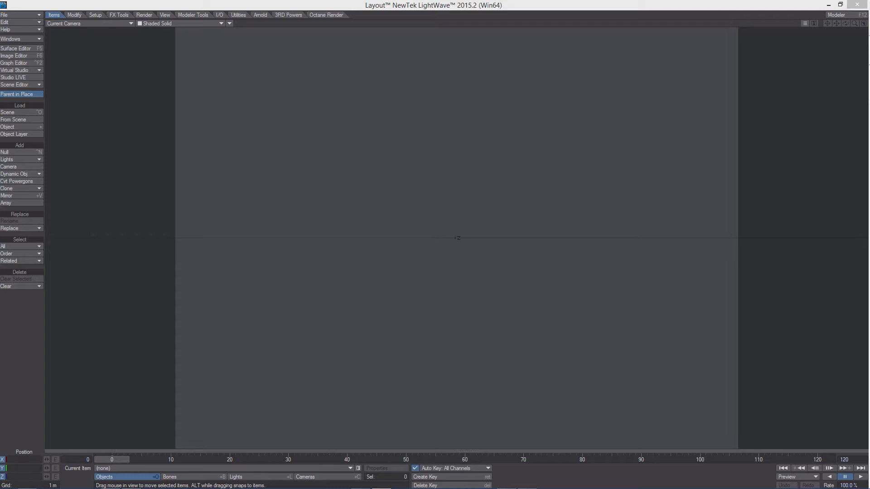
{"action": "mouse_move", "coordinate": [497, 197]}
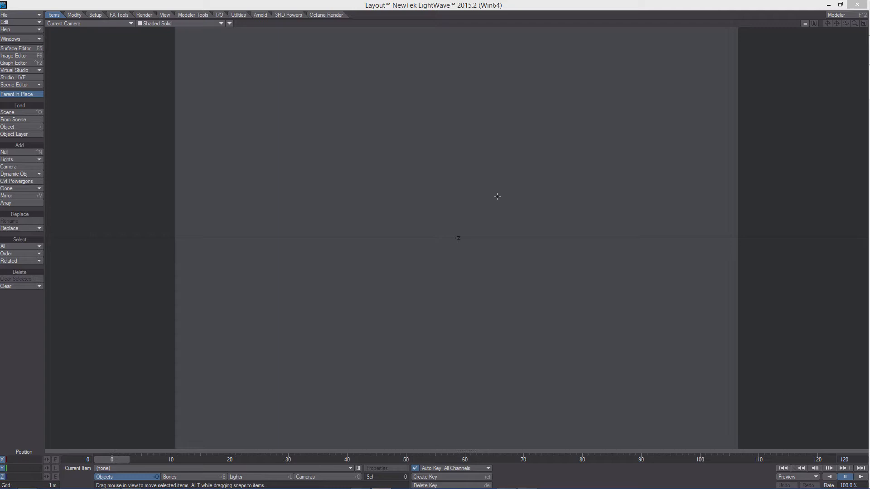
{"action": "mouse_move", "coordinate": [571, 229]}
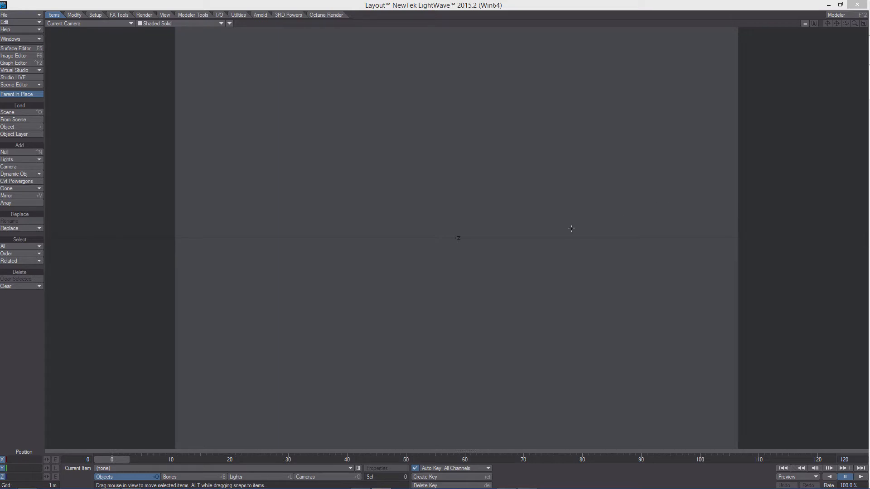
{"action": "mouse_move", "coordinate": [527, 216]}
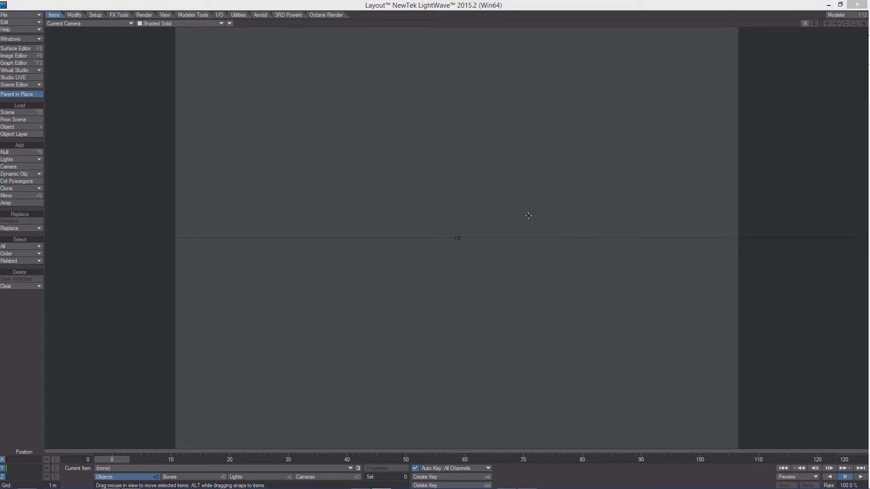
{"action": "mouse_move", "coordinate": [408, 289]}
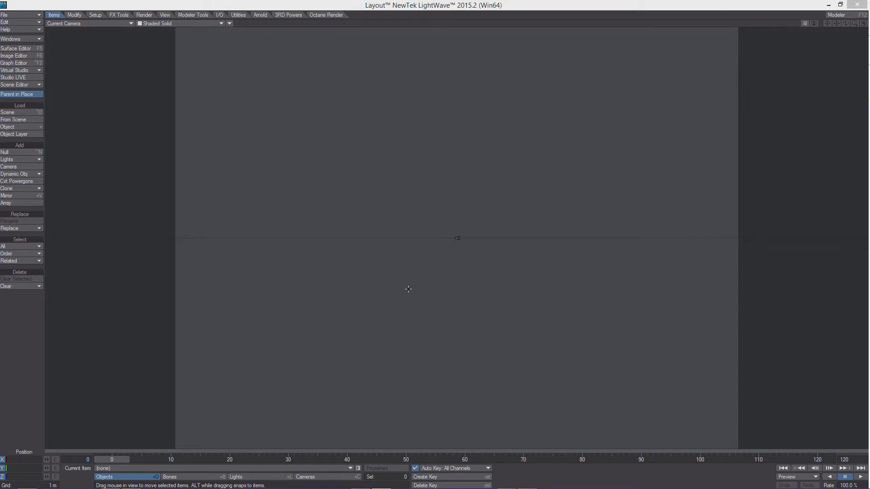
{"action": "mouse_move", "coordinate": [441, 284]}
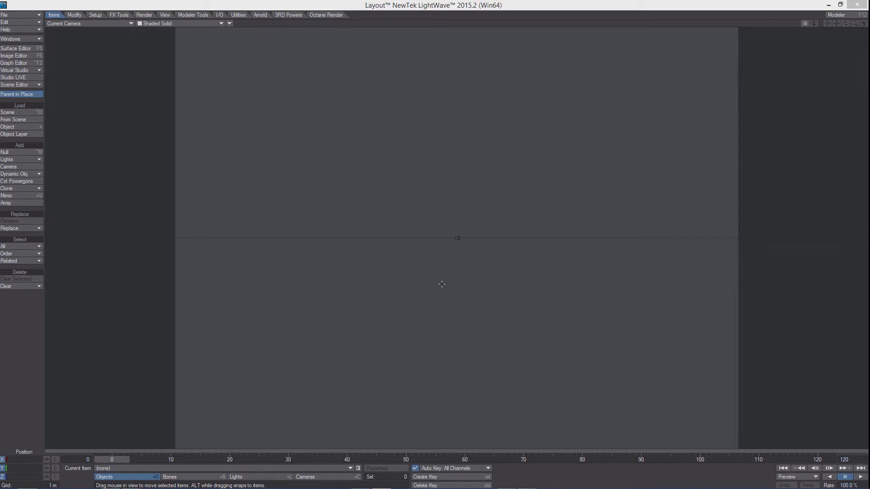
{"action": "mouse_move", "coordinate": [439, 282]}
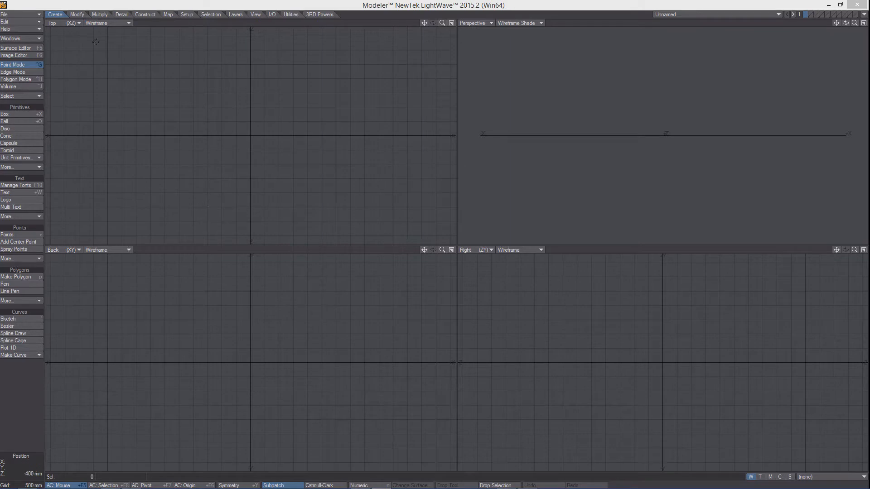
Start a flat subpatched box primitive centred on the origin.
{"action": "left_click", "coordinate": [9, 114]}
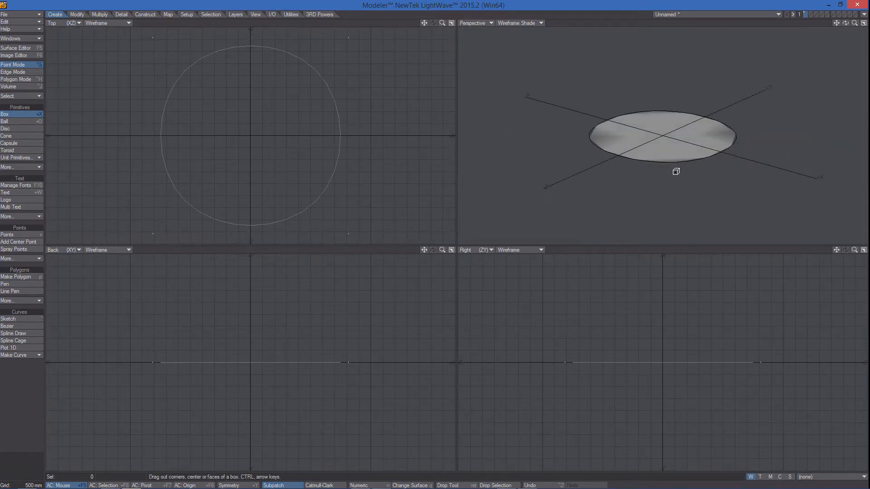
Save the object as Displacement_Plane in the Objects folder.
{"action": "left_click", "coordinate": [8, 9]}
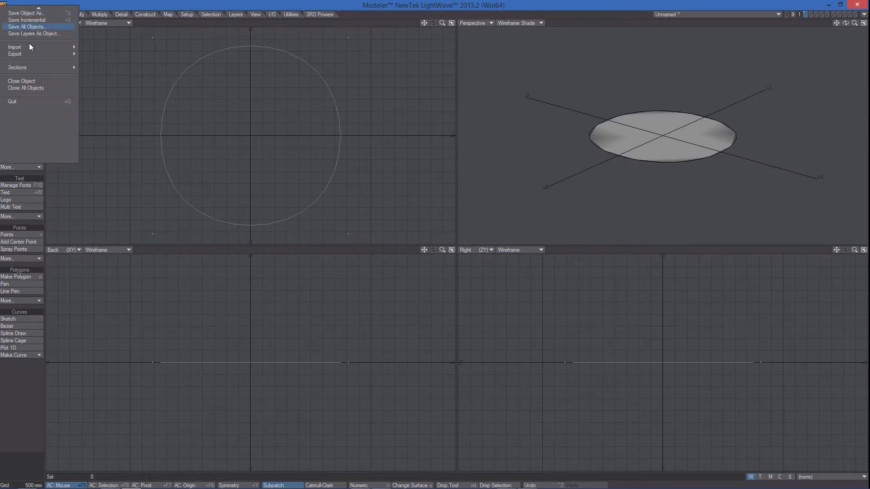
{"action": "left_click", "coordinate": [28, 13]}
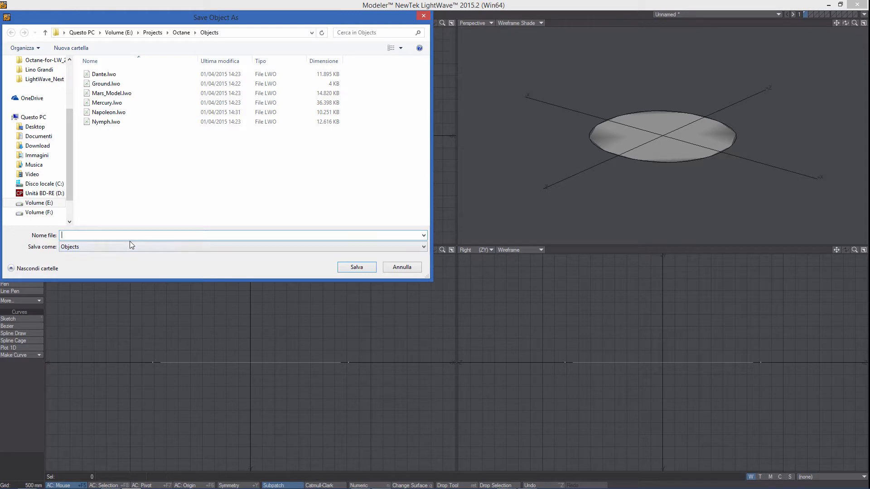
{"action": "type", "text": "Displacv"}
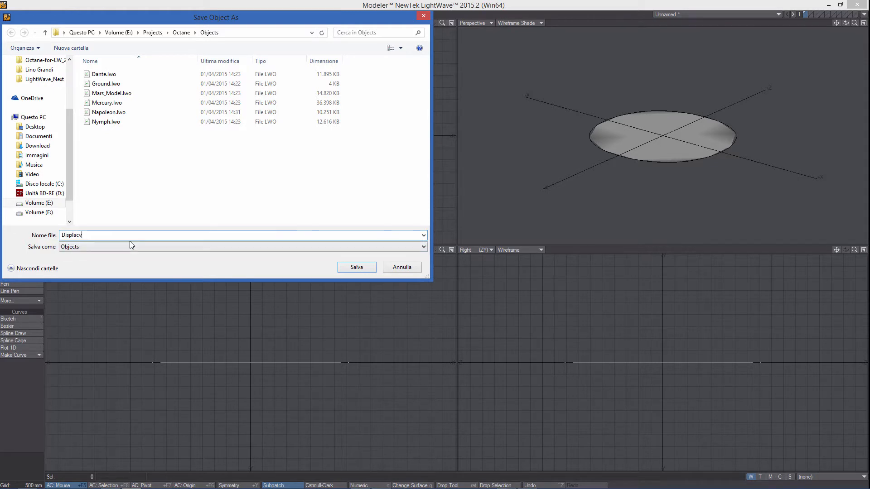
{"action": "key", "text": "BackSpace"}
{"action": "type", "text": "ement_"}
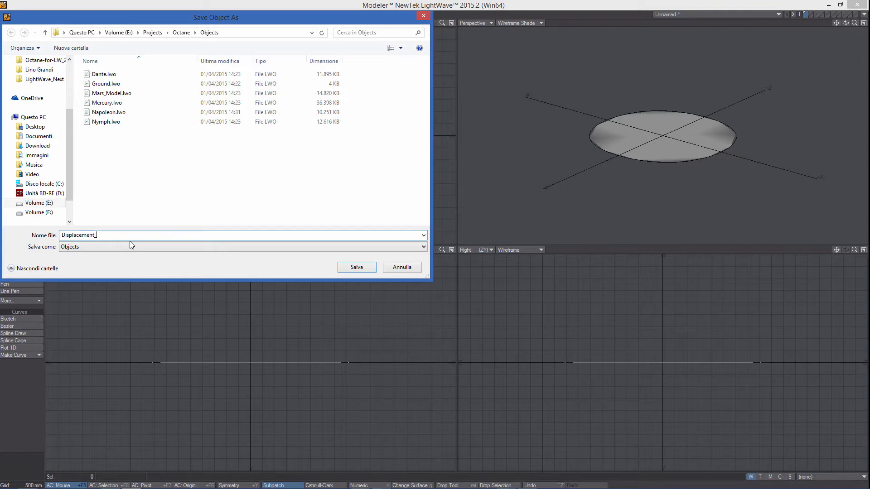
{"action": "left_click", "coordinate": [357, 267]}
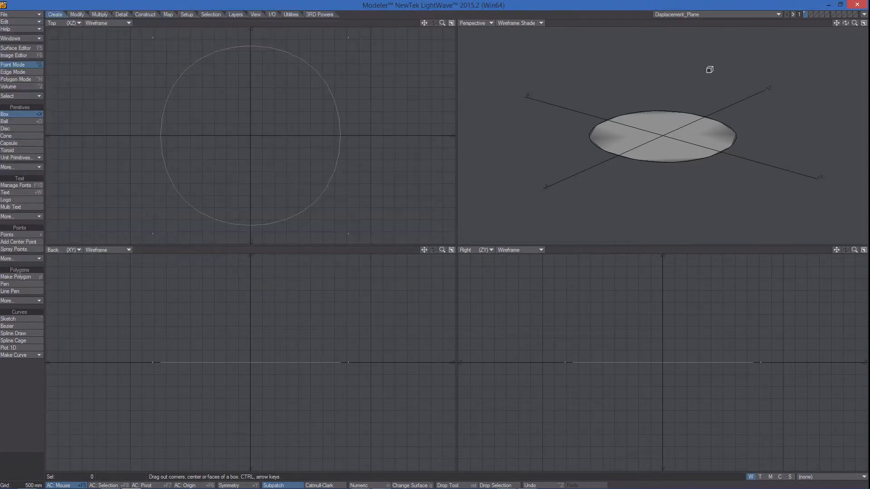
Send the plane to Layout and bring up its Object Properties panel, moved aside.
{"action": "left_click", "coordinate": [808, 15]}
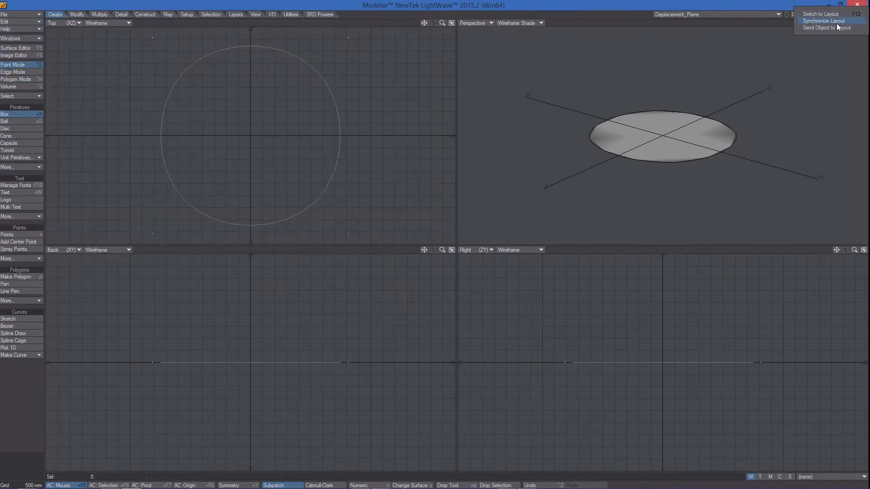
{"action": "left_click", "coordinate": [821, 13]}
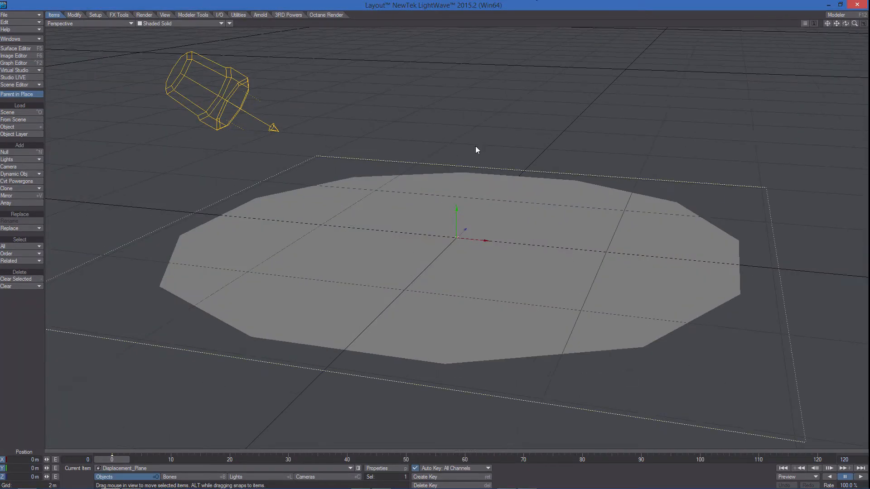
{"action": "left_click", "coordinate": [381, 468]}
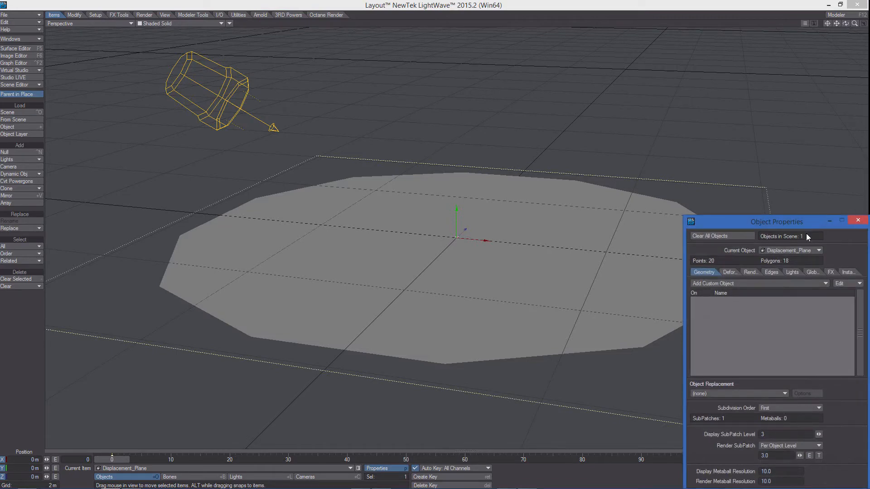
{"action": "left_click_drag", "start_coordinate": [776, 221], "coordinate": [223, 90]}
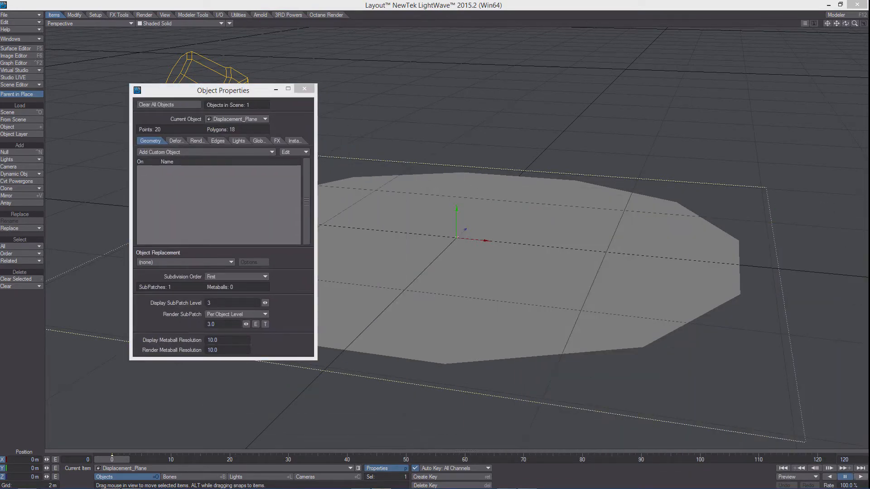
{"action": "left_click", "coordinate": [282, 196]}
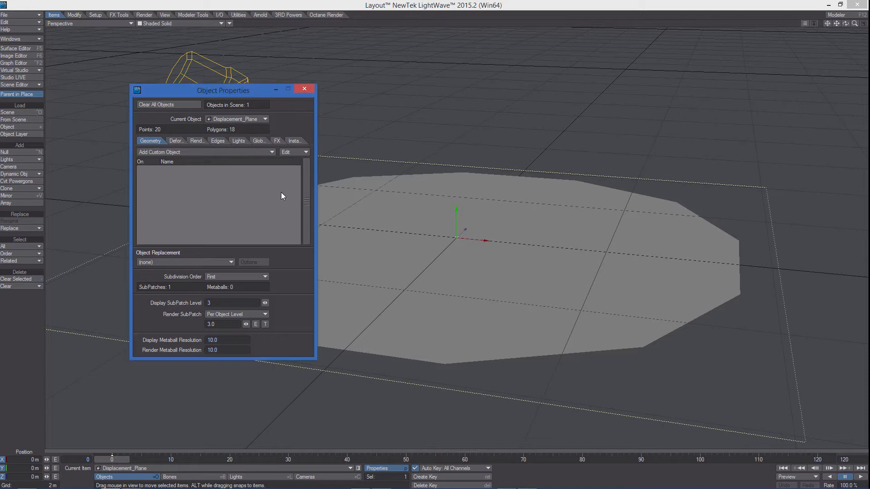
Show the plane's Deform settings with the displacement map options.
{"action": "left_click", "coordinate": [169, 140]}
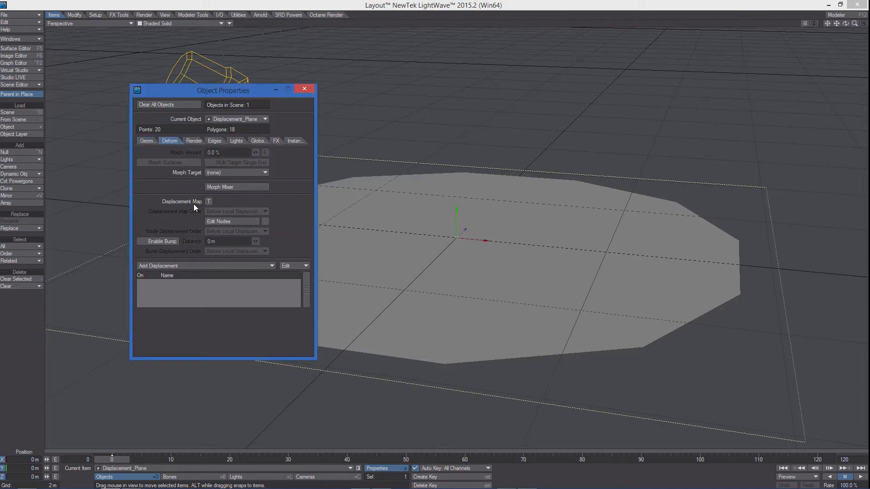
{"action": "mouse_move", "coordinate": [227, 241]}
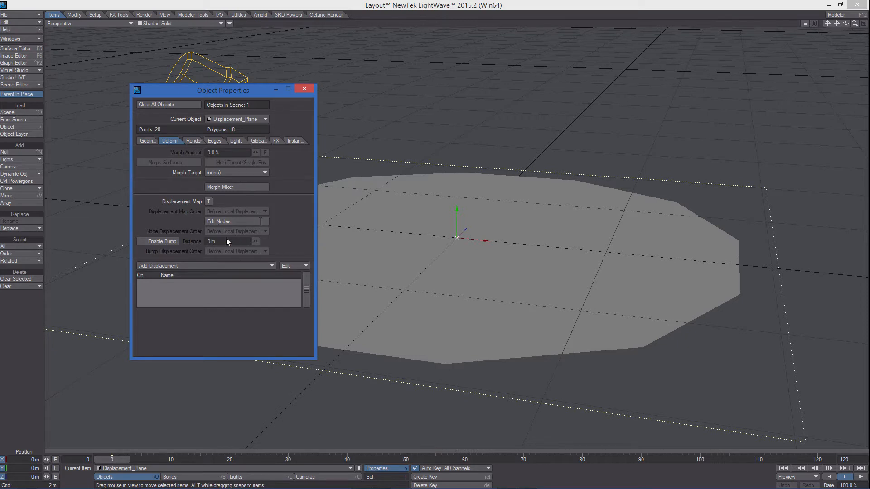
{"action": "mouse_move", "coordinate": [222, 255]}
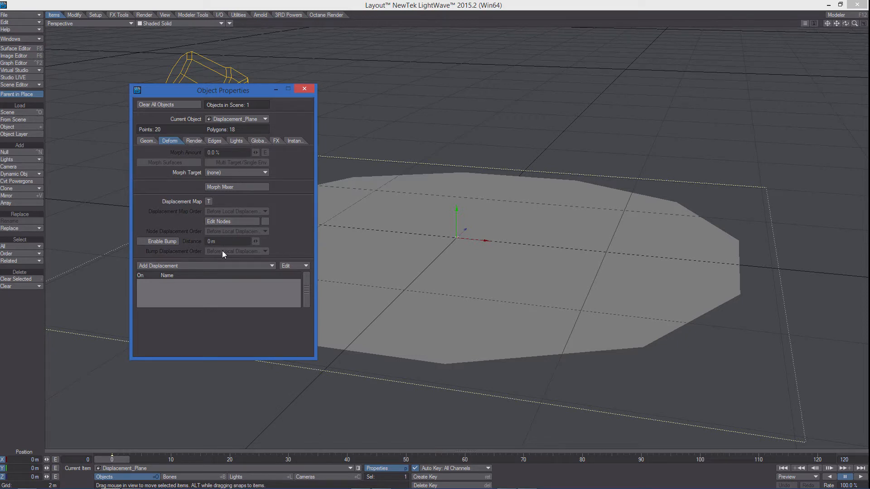
{"action": "mouse_move", "coordinate": [217, 202]}
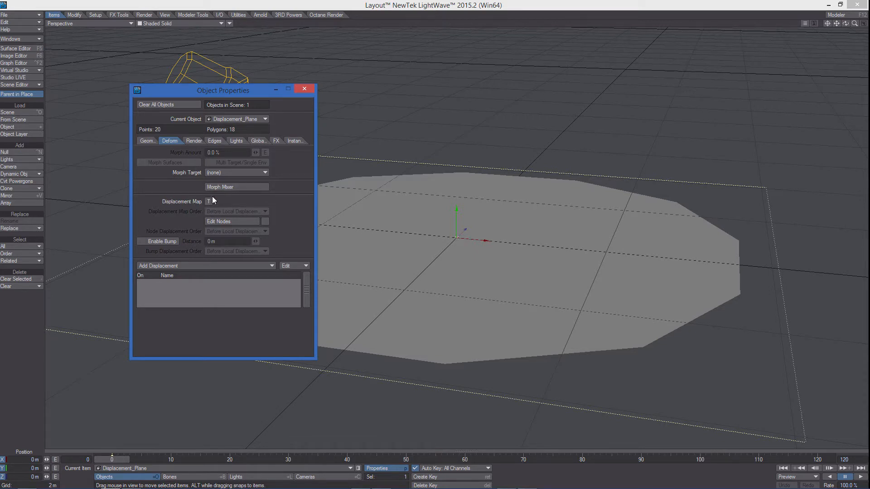
Bring up the Texture Editor for the plane's displacement map.
{"action": "left_click", "coordinate": [209, 201]}
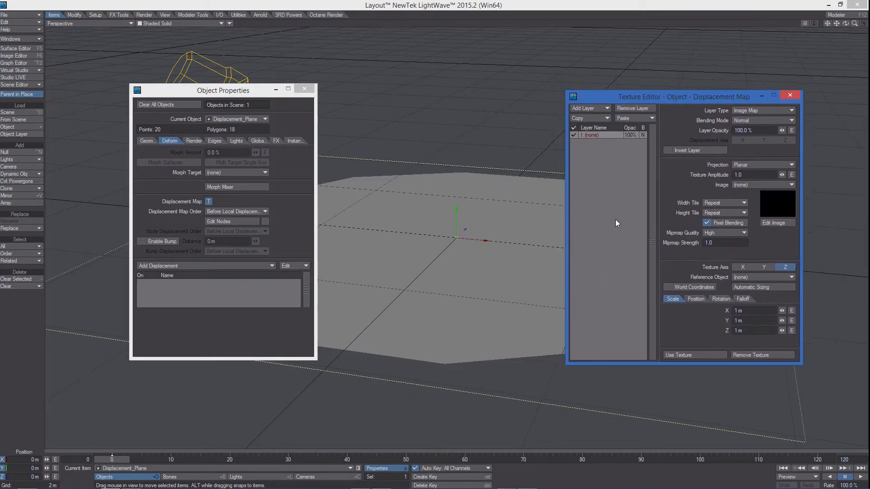
{"action": "mouse_move", "coordinate": [619, 216]}
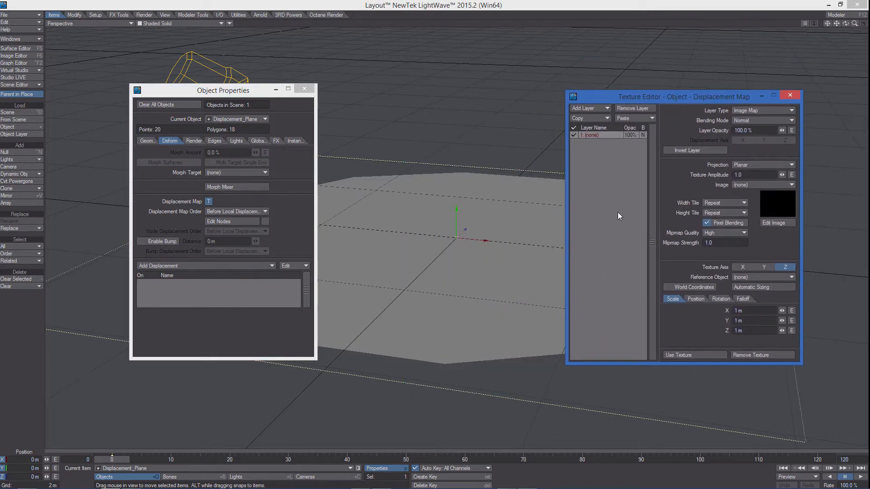
{"action": "mouse_move", "coordinate": [628, 238]}
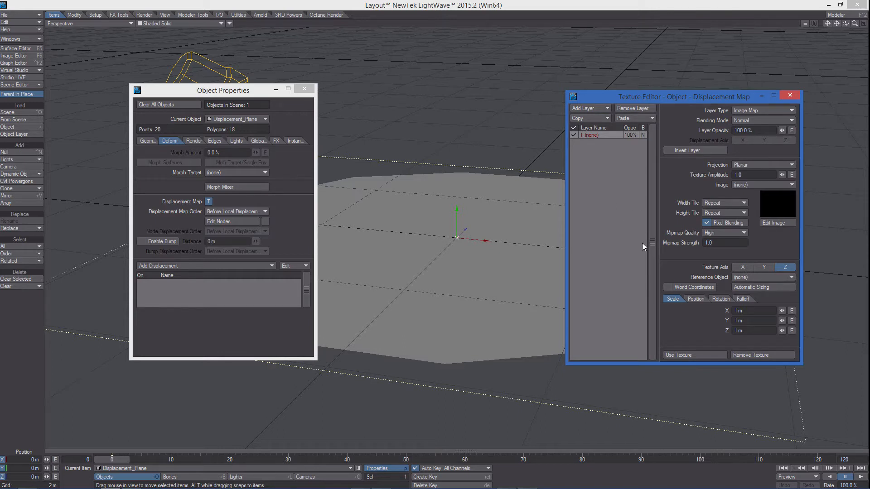
{"action": "mouse_move", "coordinate": [744, 106]}
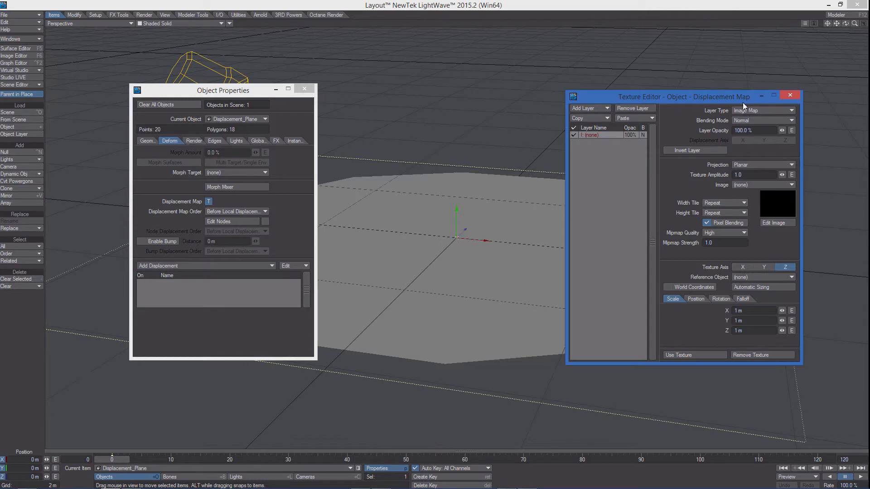
Make the displacement layer a Turbulence procedural texture and view the deformed plane.
{"action": "left_click", "coordinate": [763, 110]}
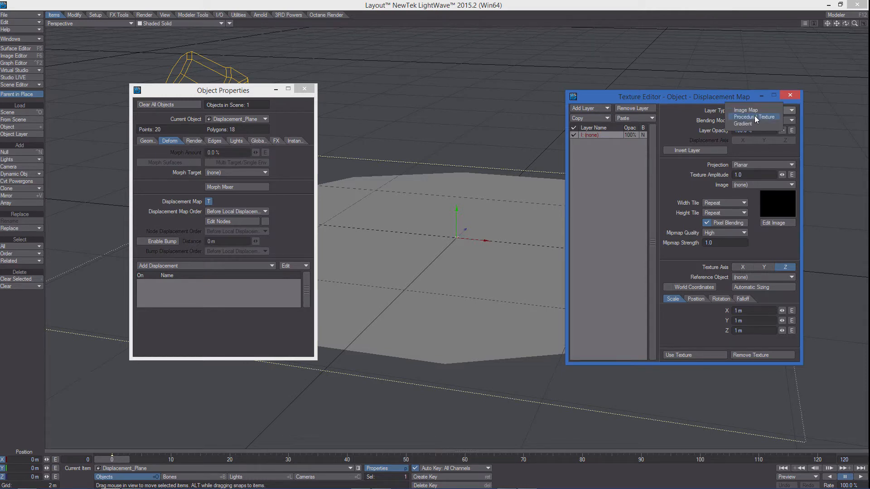
{"action": "left_click", "coordinate": [753, 117]}
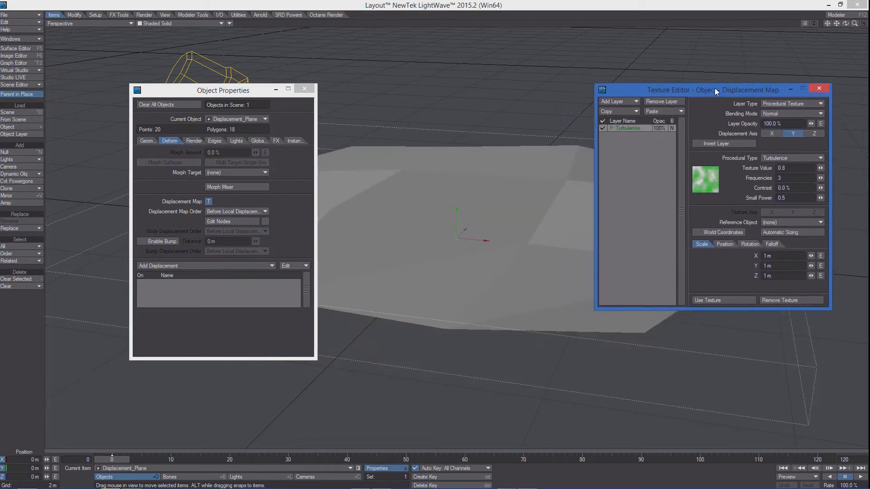
{"action": "left_click_drag", "start_coordinate": [714, 90], "coordinate": [719, 86]}
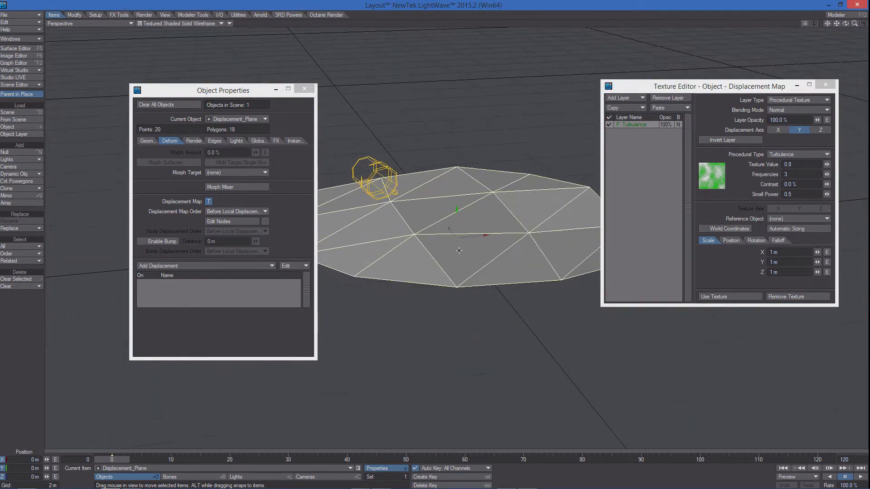
{"action": "left_click_drag", "start_coordinate": [375, 178], "coordinate": [433, 166]}
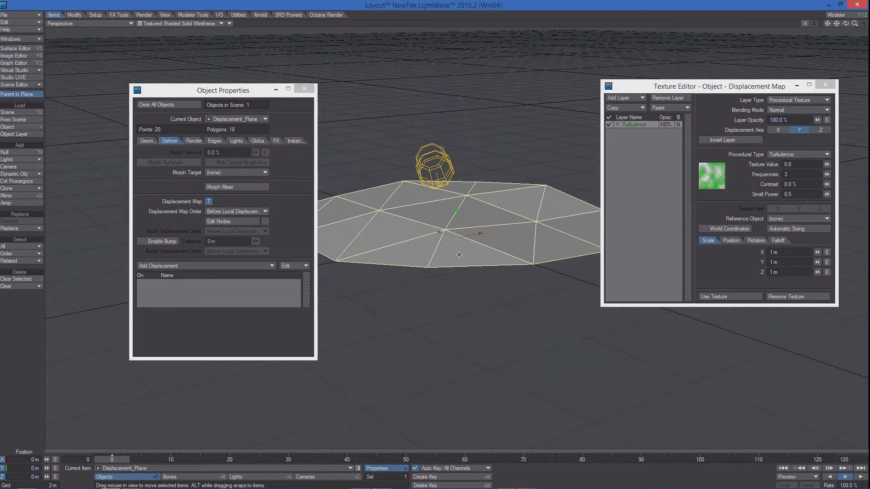
{"action": "mouse_move", "coordinate": [270, 176]}
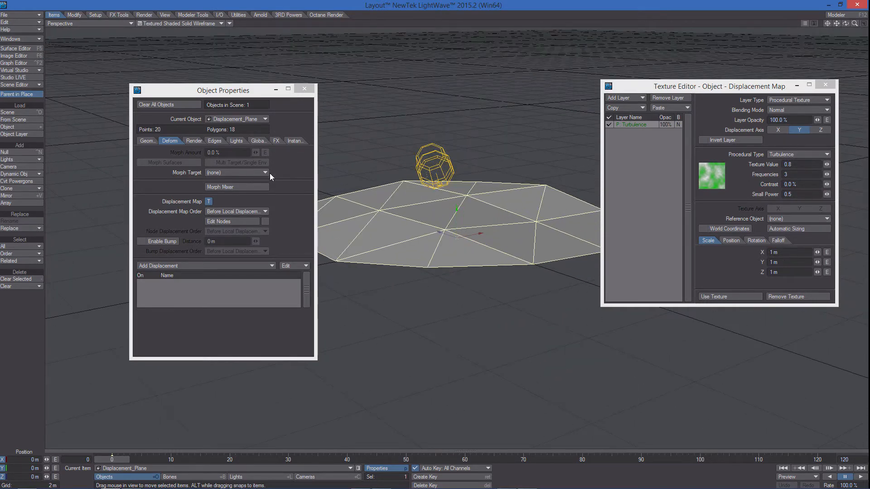
Raise the plane's Display SubPatch Level in the Geometry settings toward 256.
{"action": "left_click", "coordinate": [149, 141]}
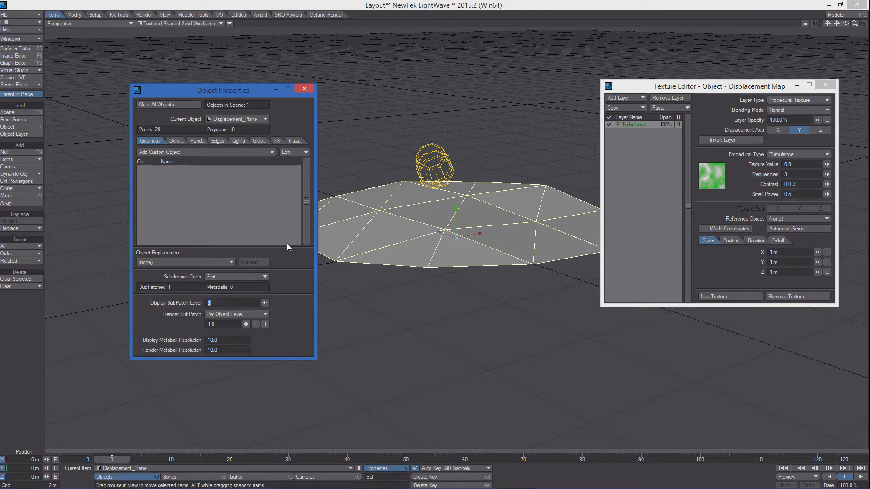
{"action": "type", "text": "10"}
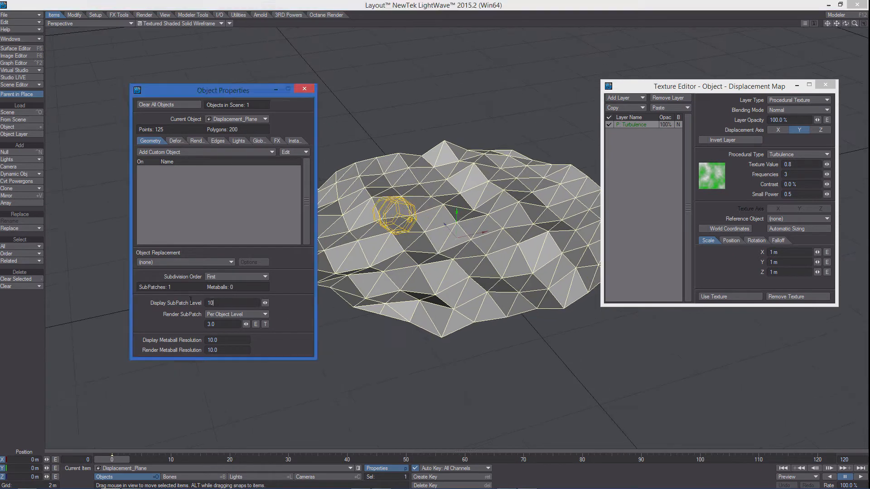
{"action": "type", "text": "256"}
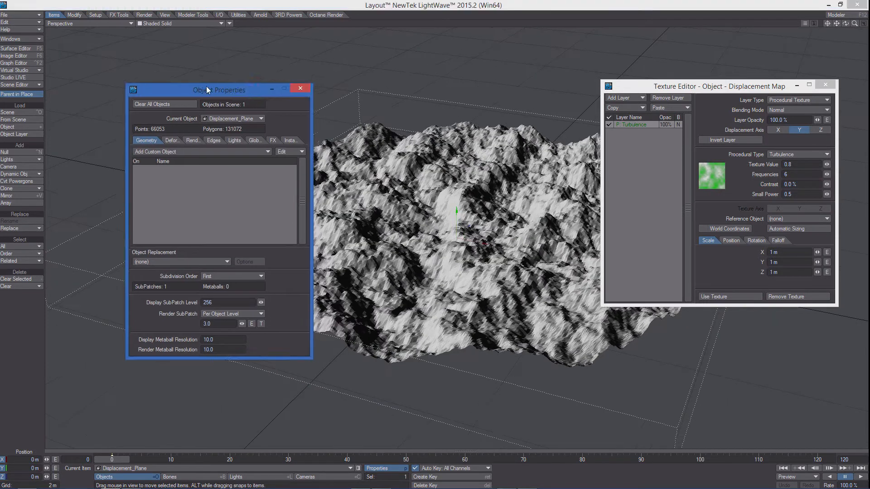
Move the object settings panel out of the way of the terrain.
{"action": "left_click_drag", "start_coordinate": [215, 90], "coordinate": [136, 79]}
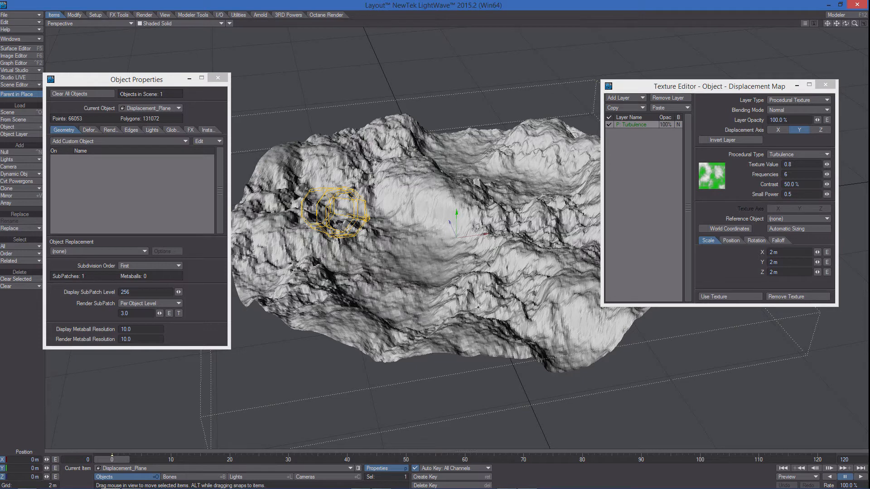
{"action": "mouse_move", "coordinate": [215, 9]}
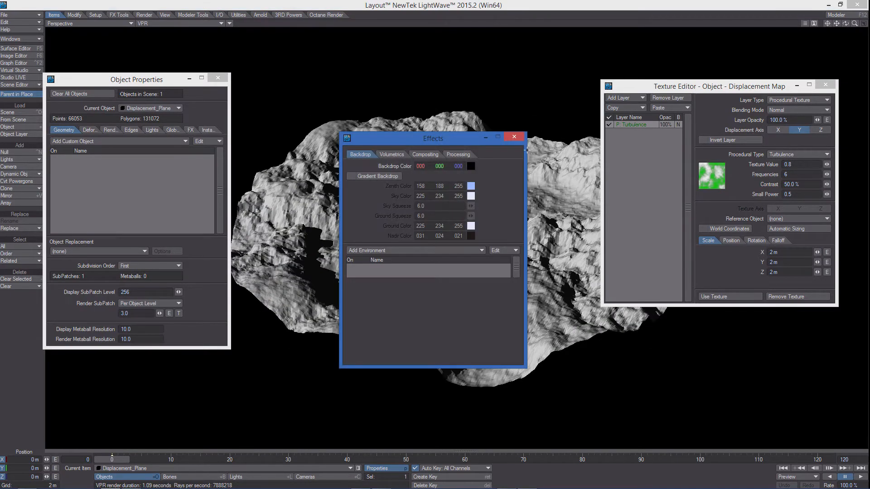
Enable the gradient backdrop and Monte Carlo radiosity in Render Globals.
{"action": "left_click", "coordinate": [351, 176]}
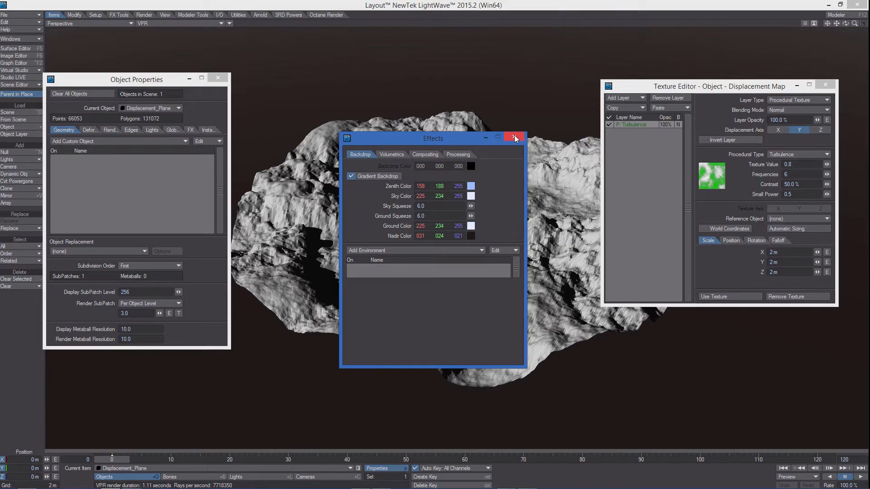
{"action": "left_click", "coordinate": [515, 137]}
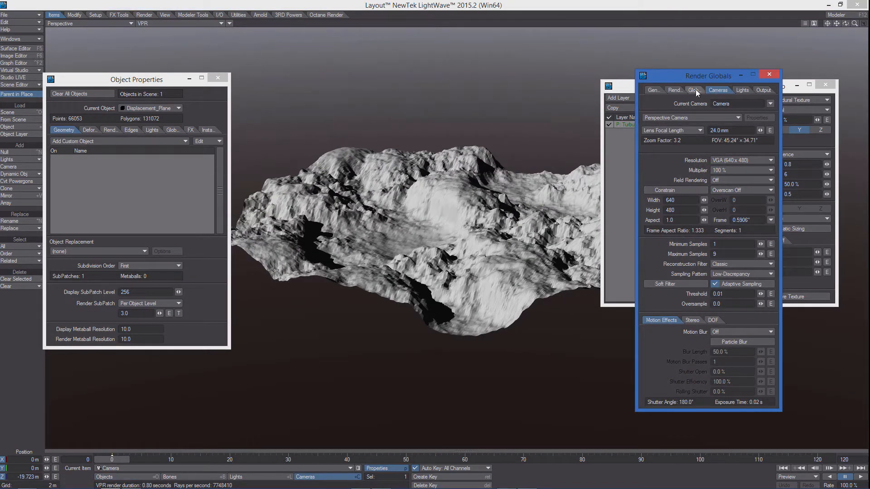
{"action": "left_click", "coordinate": [693, 89]}
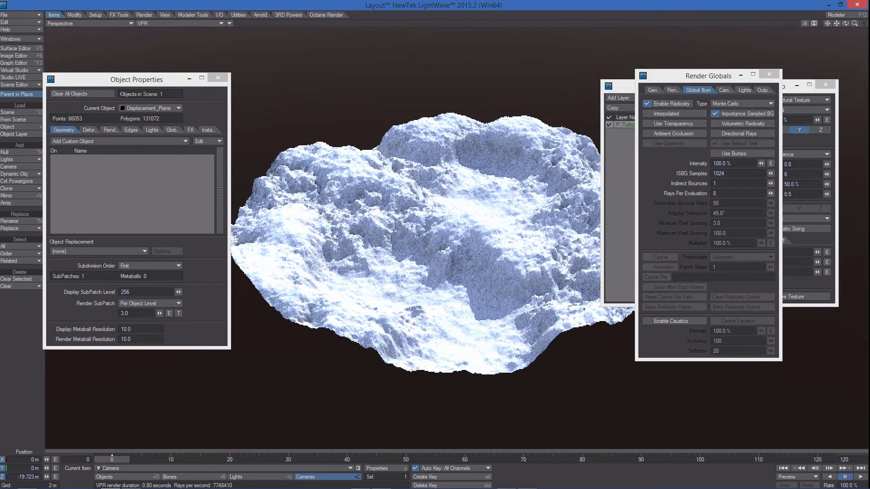
{"action": "left_click", "coordinate": [740, 90]}
{"action": "type", "text": "10"}
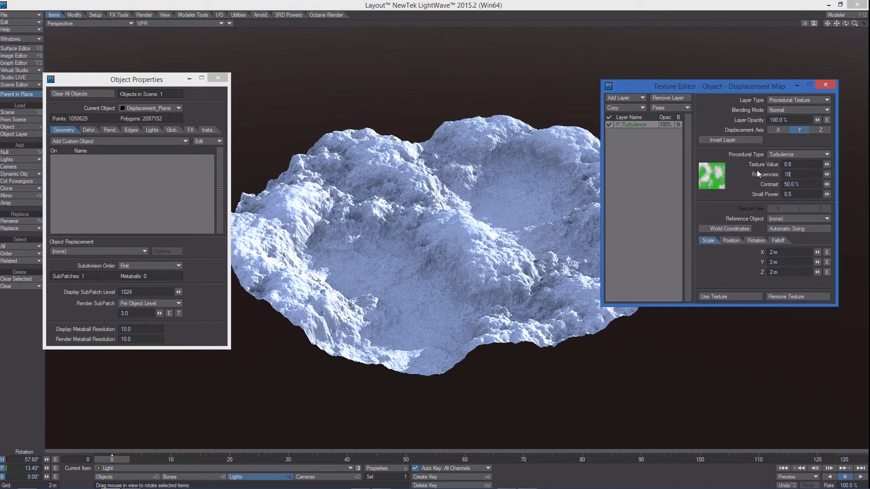
Set turbulence frequencies to 12 and bring up the Octane Render tools.
{"action": "type", "text": "12"}
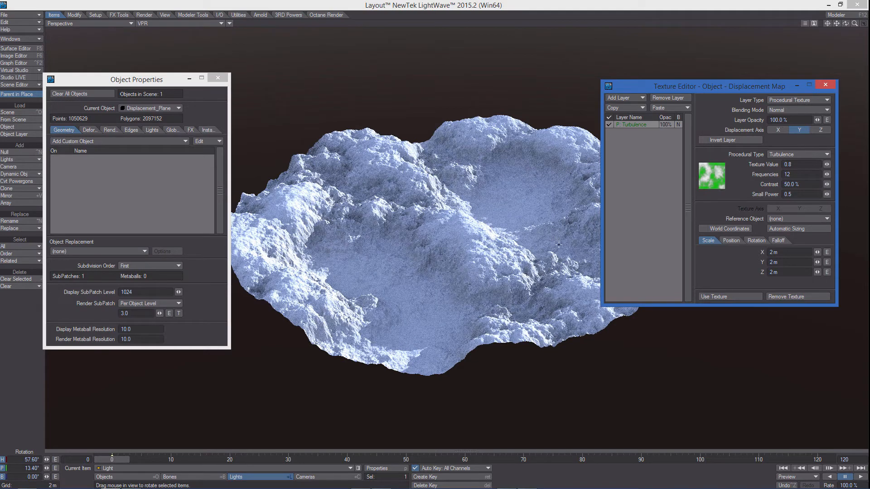
{"action": "left_click", "coordinate": [326, 15]}
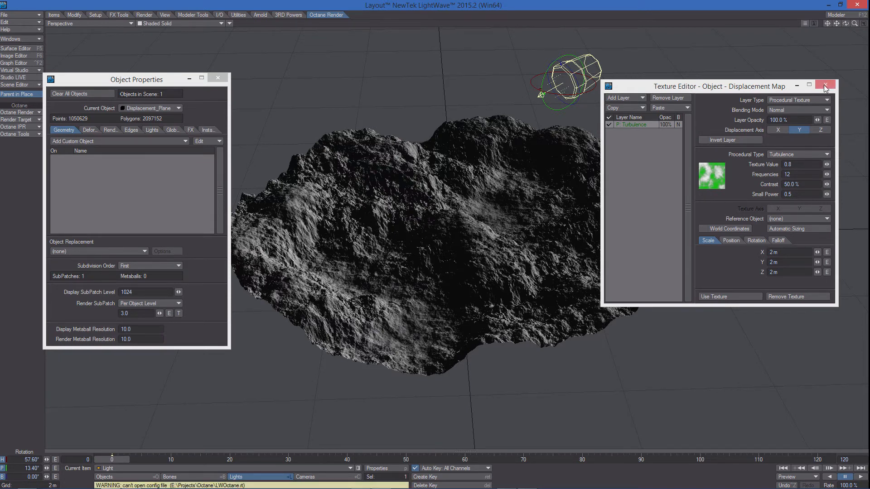
Dismiss the displacement texture and object settings, then launch the Octane IPR preview of the terrain.
{"action": "left_click", "coordinate": [826, 84]}
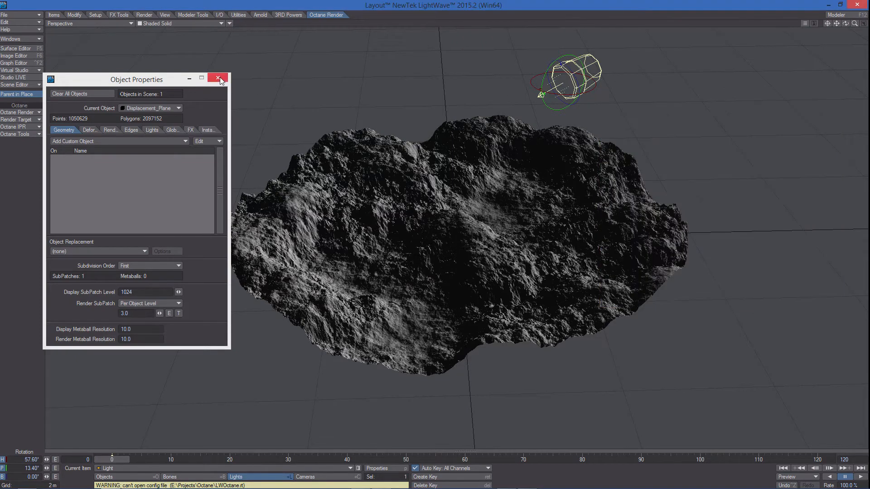
{"action": "left_click", "coordinate": [221, 78]}
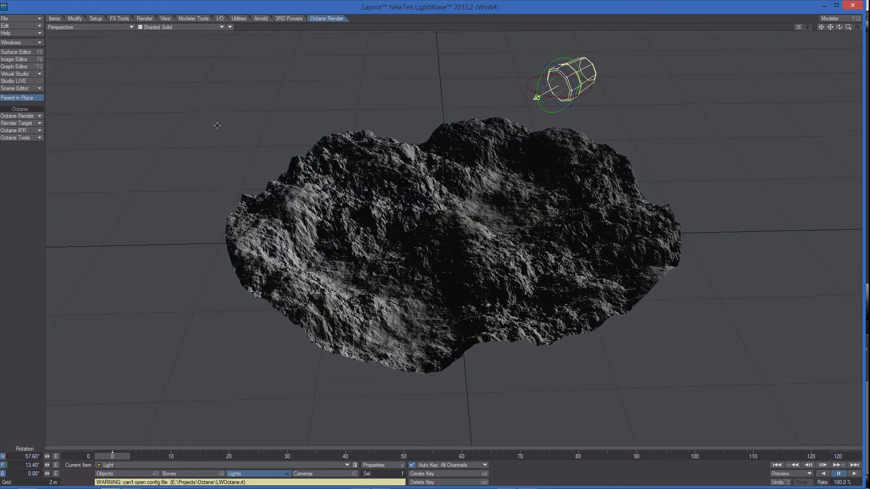
{"action": "left_click", "coordinate": [14, 130]}
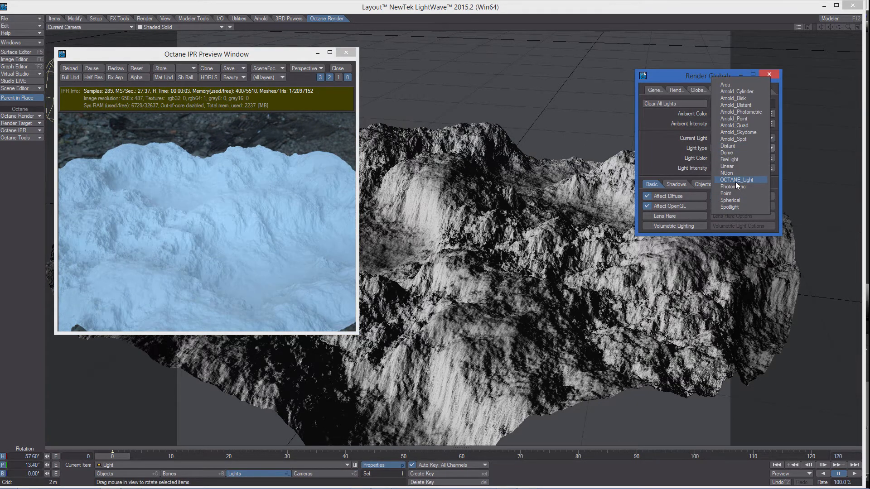
Set the scene light to OCTANE_Light and reload the Octane IPR so the terrain renders brighter.
{"action": "left_click", "coordinate": [736, 179]}
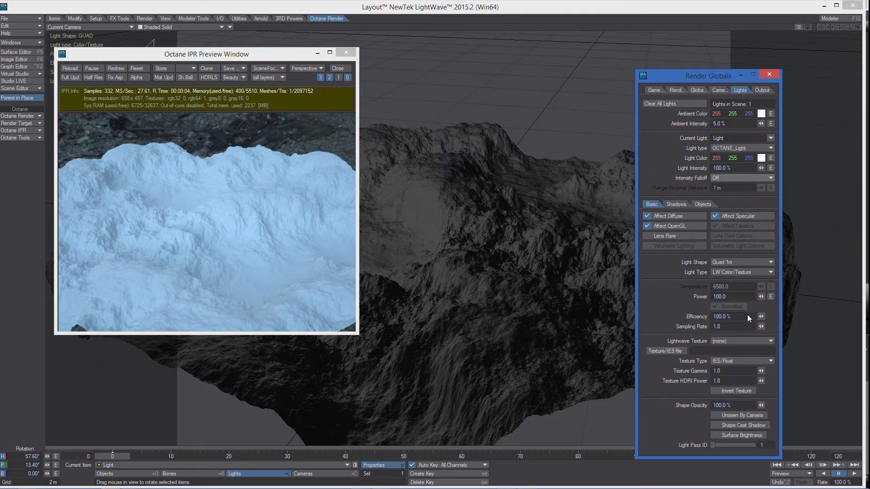
{"action": "left_click_drag", "start_coordinate": [706, 75], "coordinate": [672, 45]}
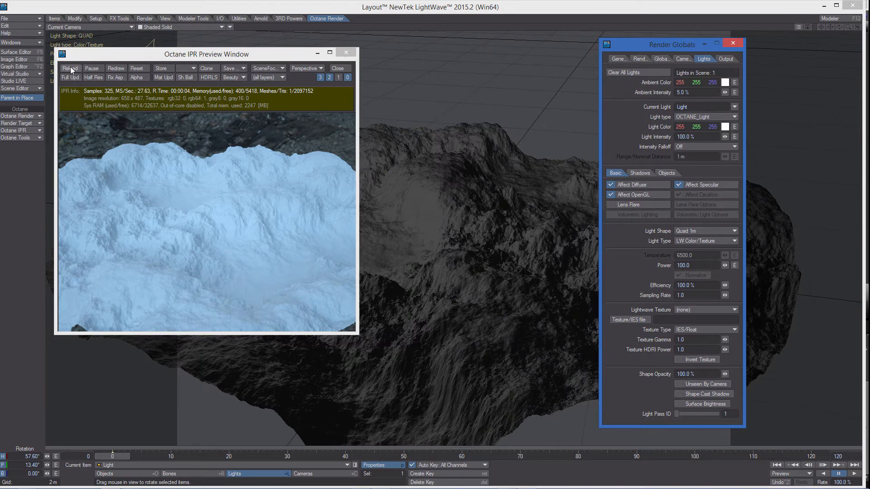
{"action": "left_click", "coordinate": [70, 68]}
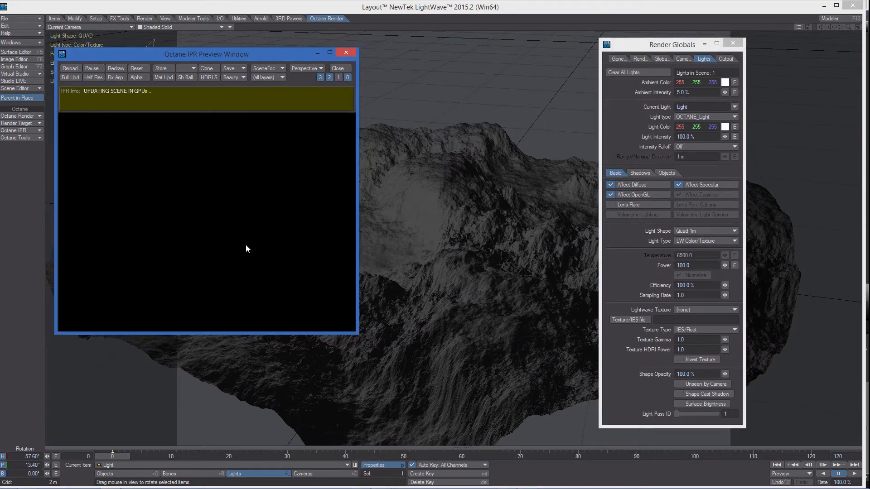
{"action": "mouse_move", "coordinate": [221, 224]}
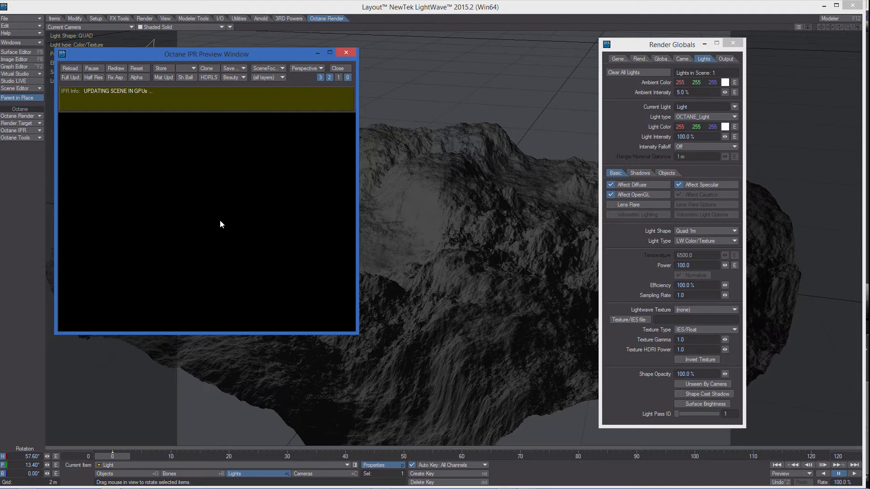
{"action": "left_click", "coordinate": [732, 43]}
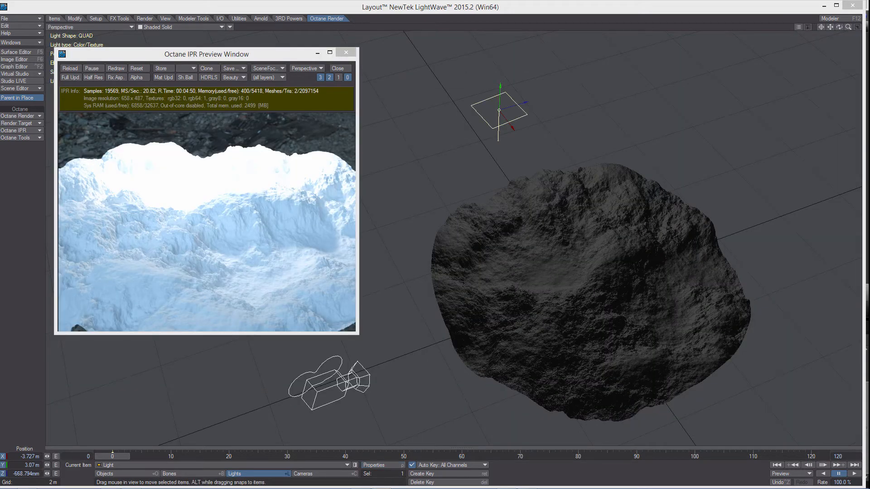